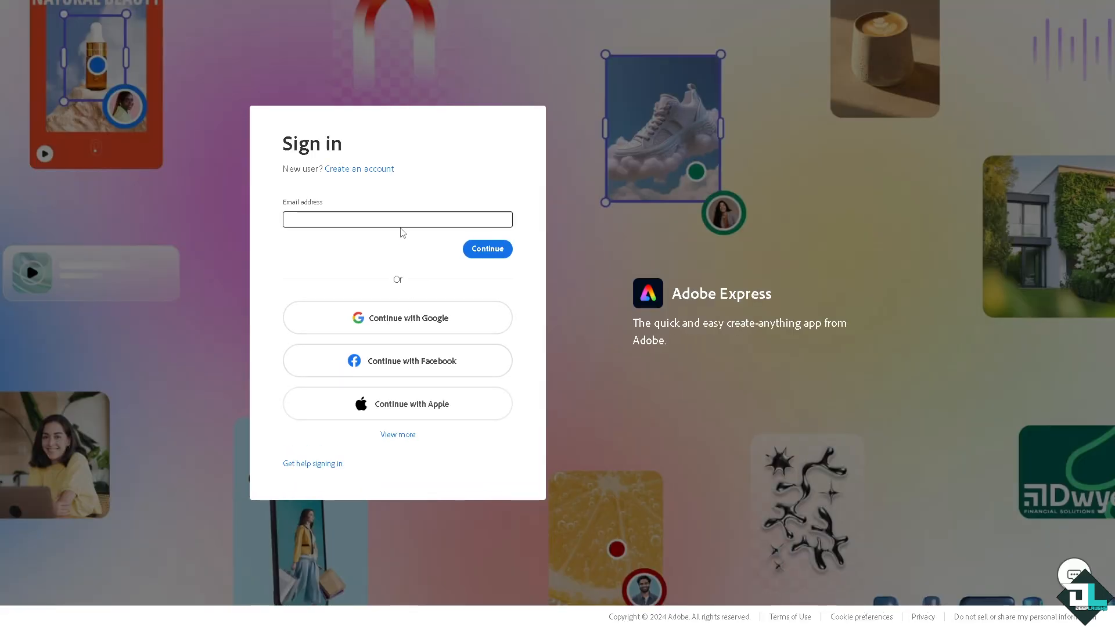
# Sign in to Adobe Express to reach the editor with the How to Change Language design.
pyautogui.click(358, 169)
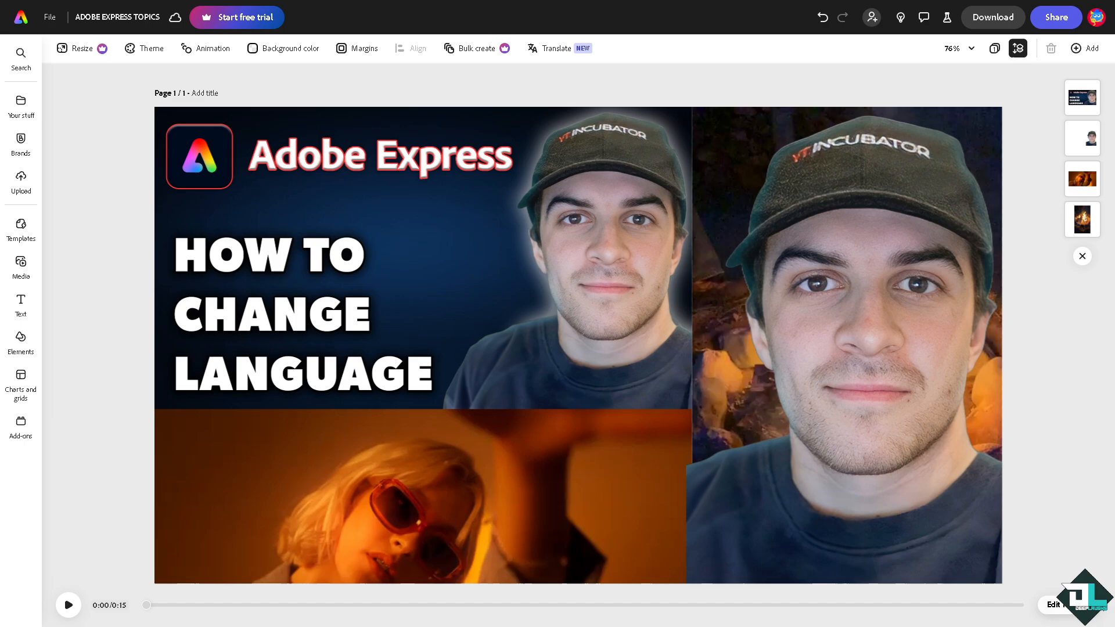
pyautogui.click(903, 298)
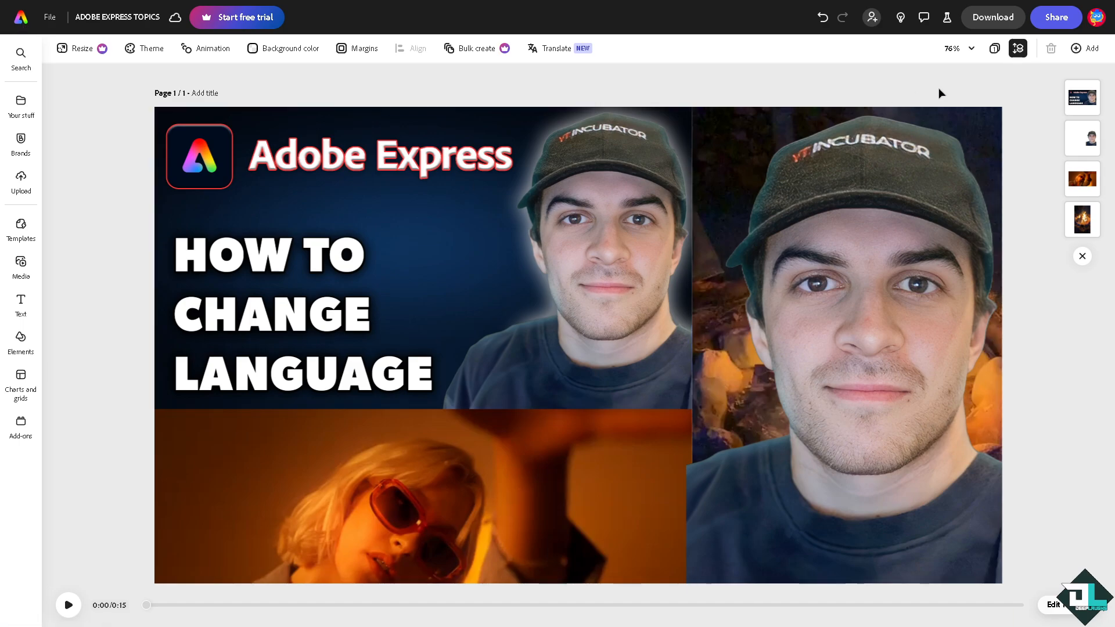
pyautogui.moveTo(848, 105)
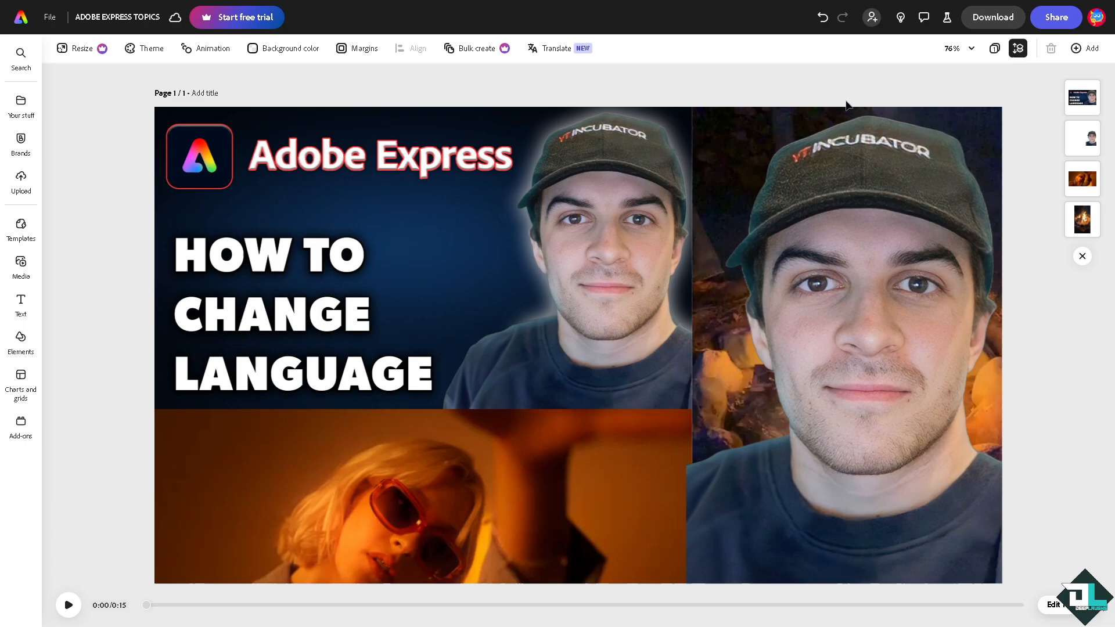
pyautogui.moveTo(905, 92)
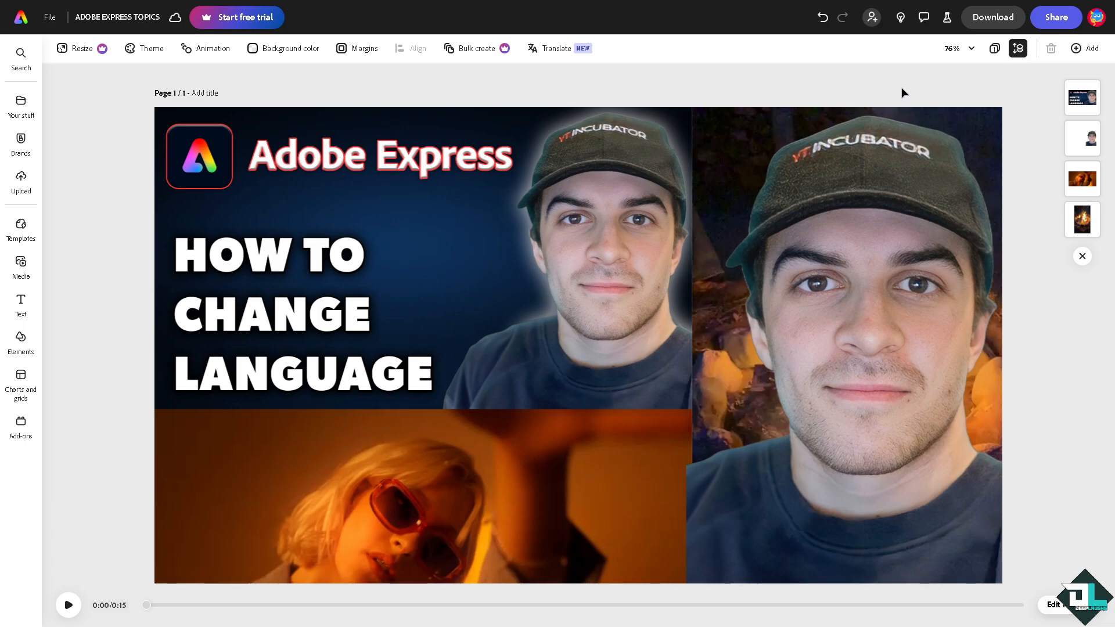
pyautogui.moveTo(1055, 49)
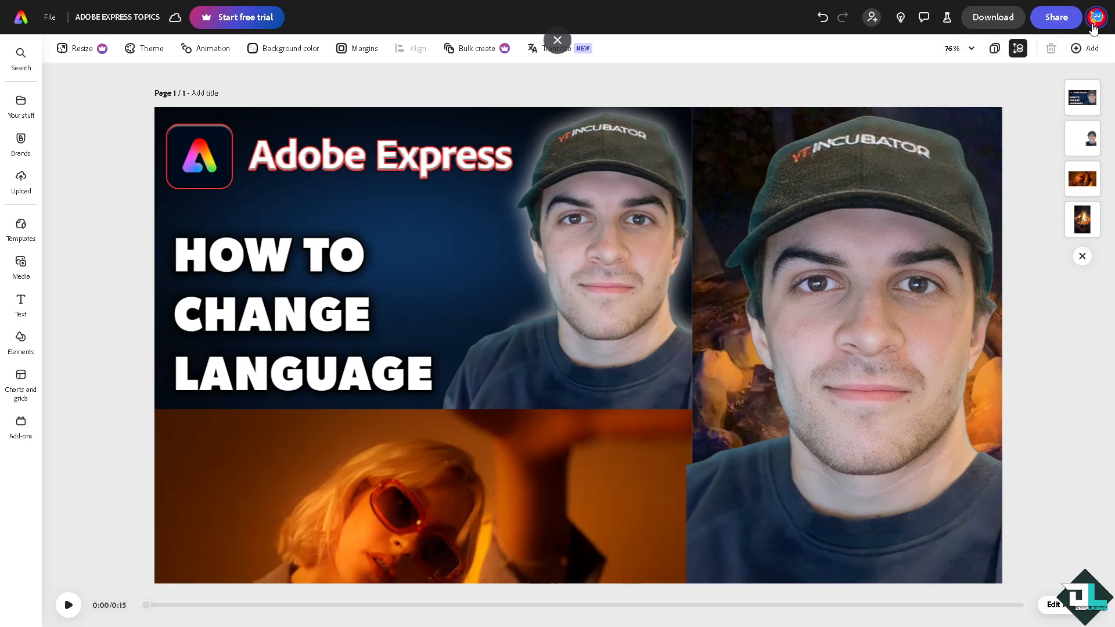
# Open Settings from the profile avatar menu at the top right.
pyautogui.click(1101, 17)
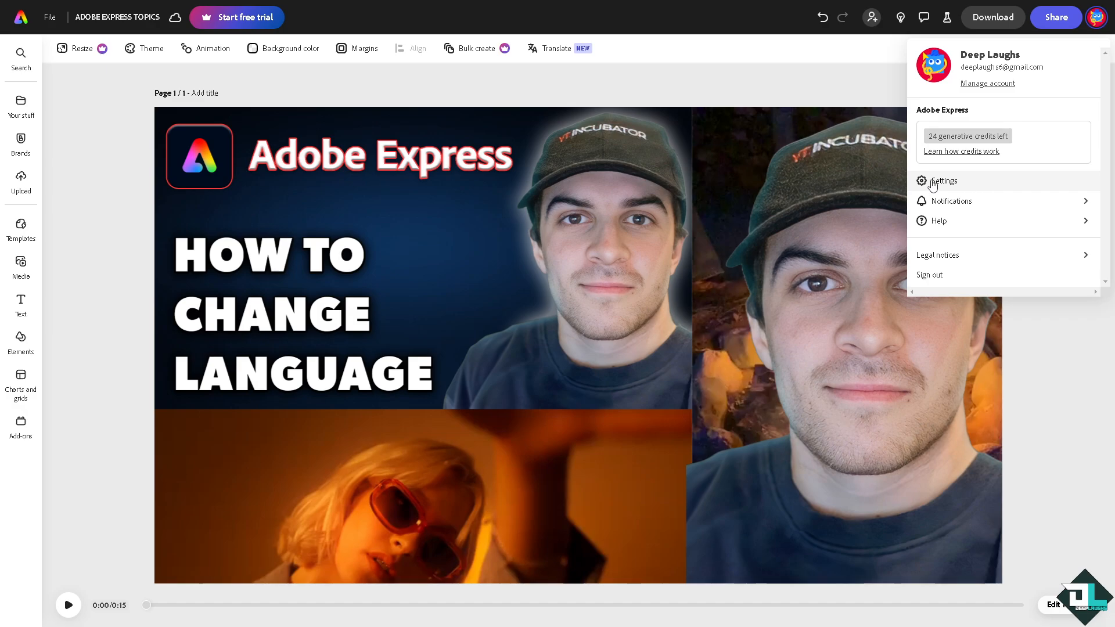
pyautogui.click(943, 180)
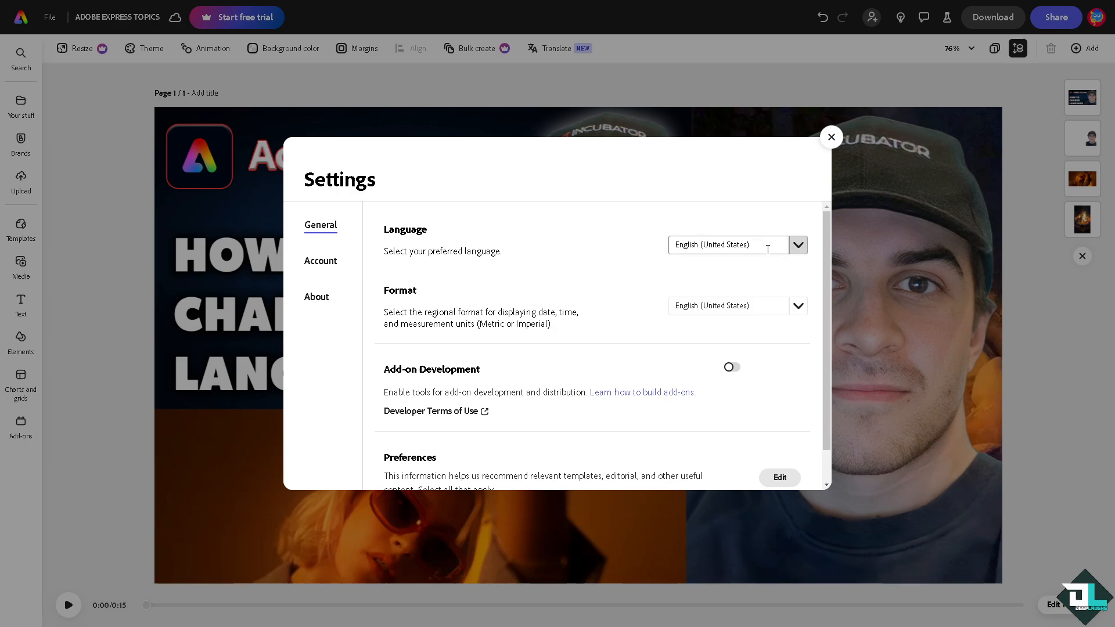
# Expand the Language dropdown in Settings > General and scroll through the available languages.
pyautogui.click(797, 245)
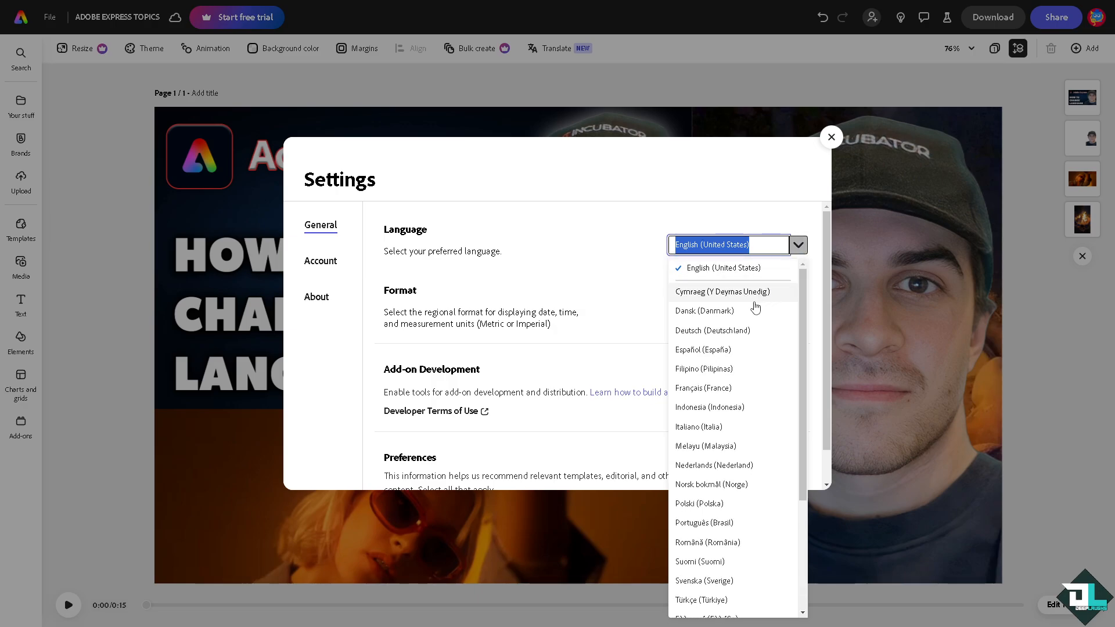
pyautogui.moveTo(703, 310)
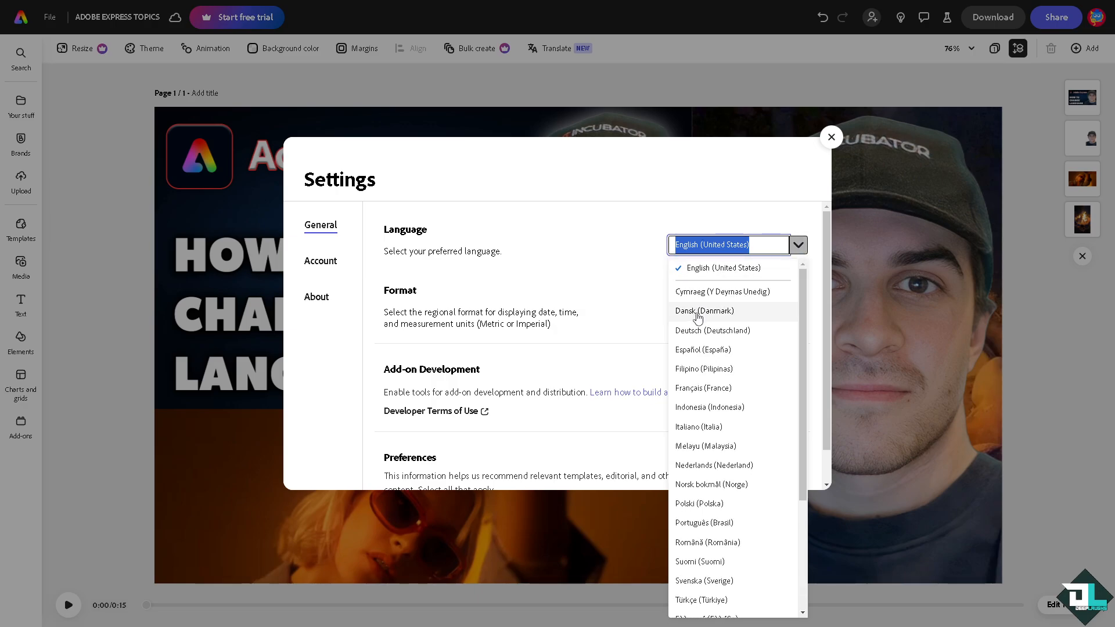
pyautogui.moveTo(717, 360)
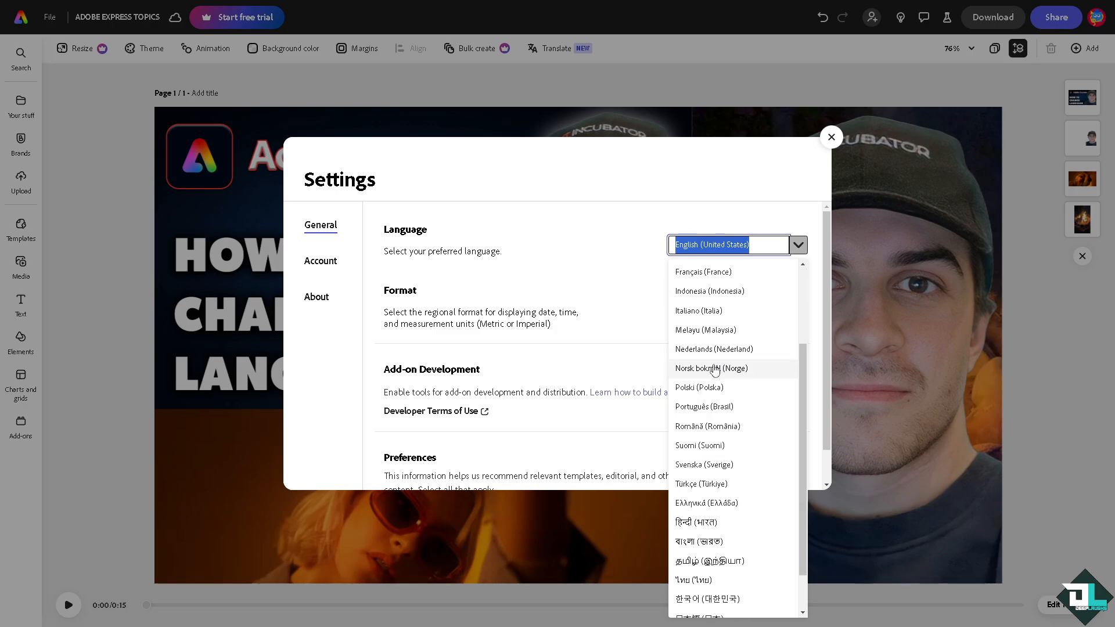
pyautogui.scroll(-3)
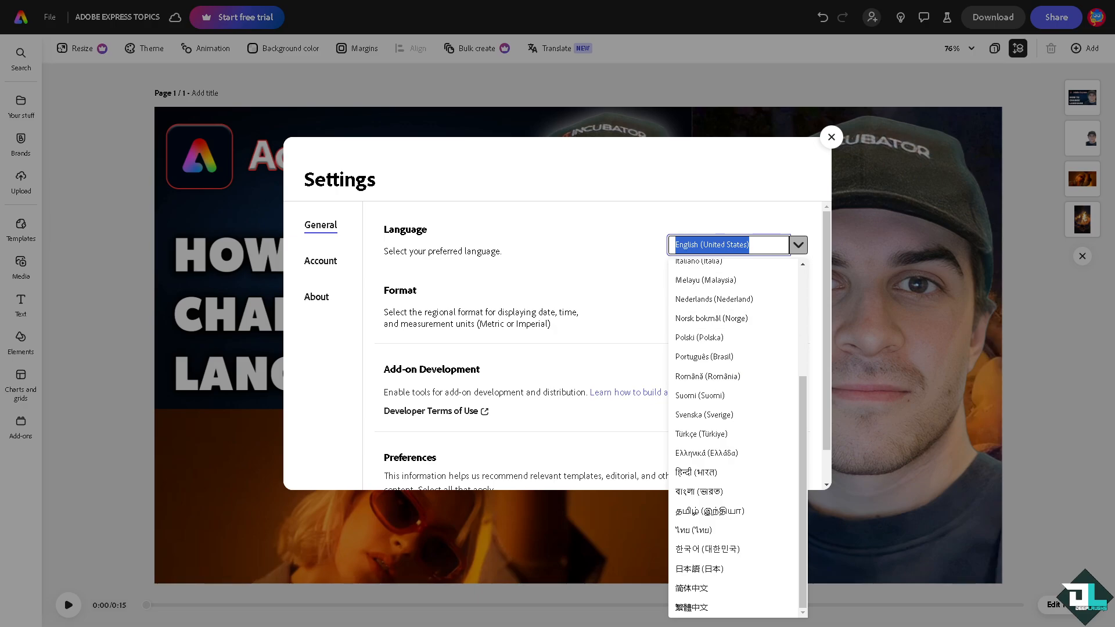
pyautogui.moveTo(711, 415)
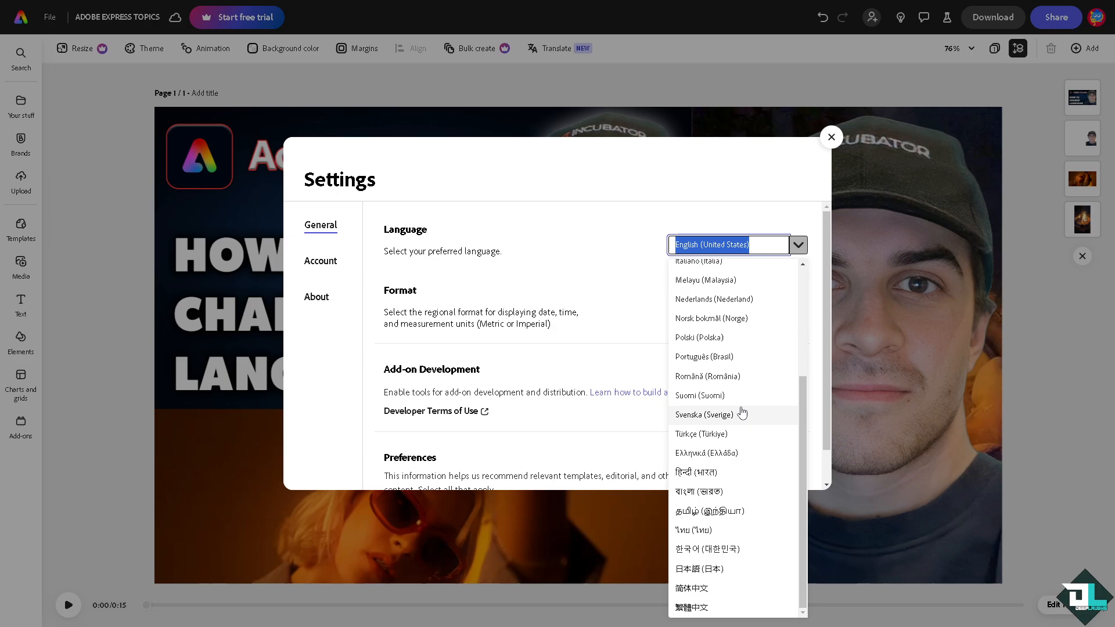
pyautogui.moveTo(737, 424)
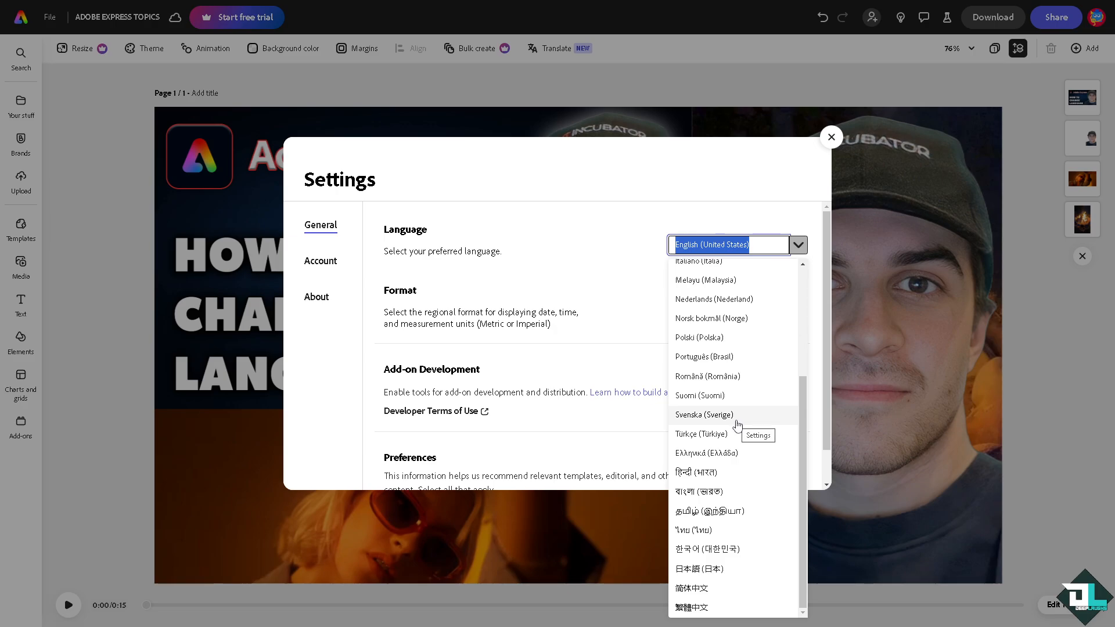
pyautogui.moveTo(738, 424)
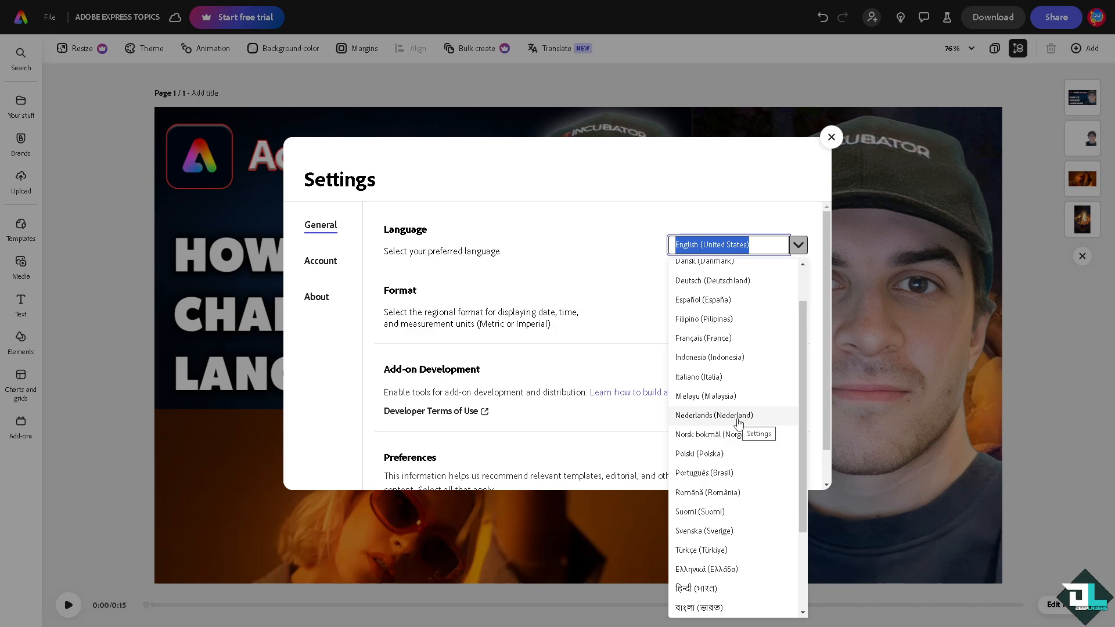
pyautogui.scroll(-3)
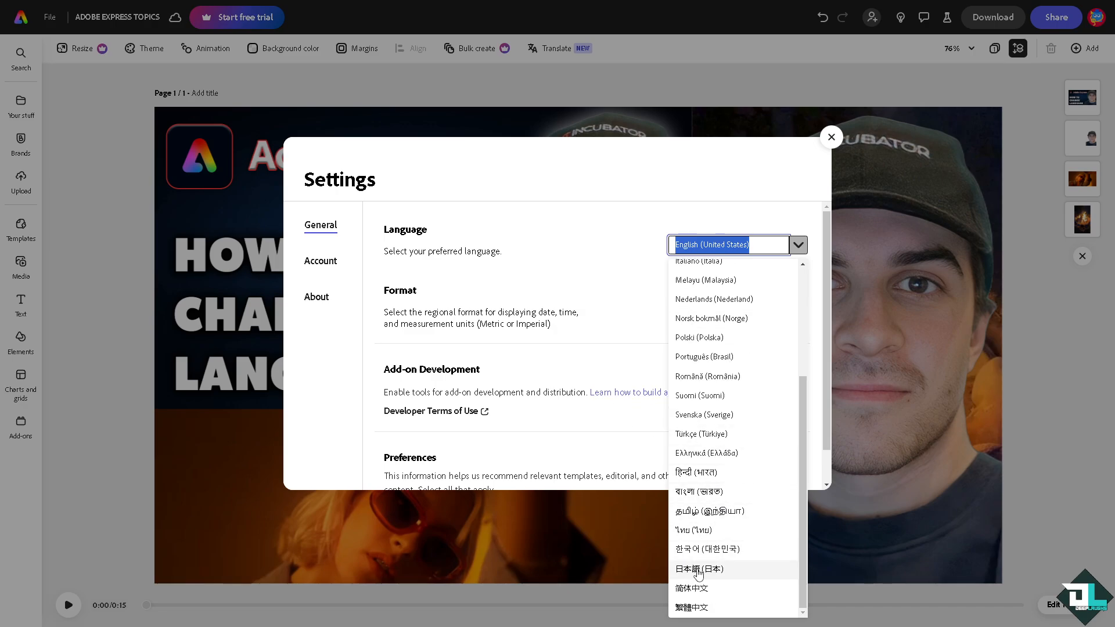
# Set the interface language to 日本語 (日本), then back to English (United States).
pyautogui.click(697, 569)
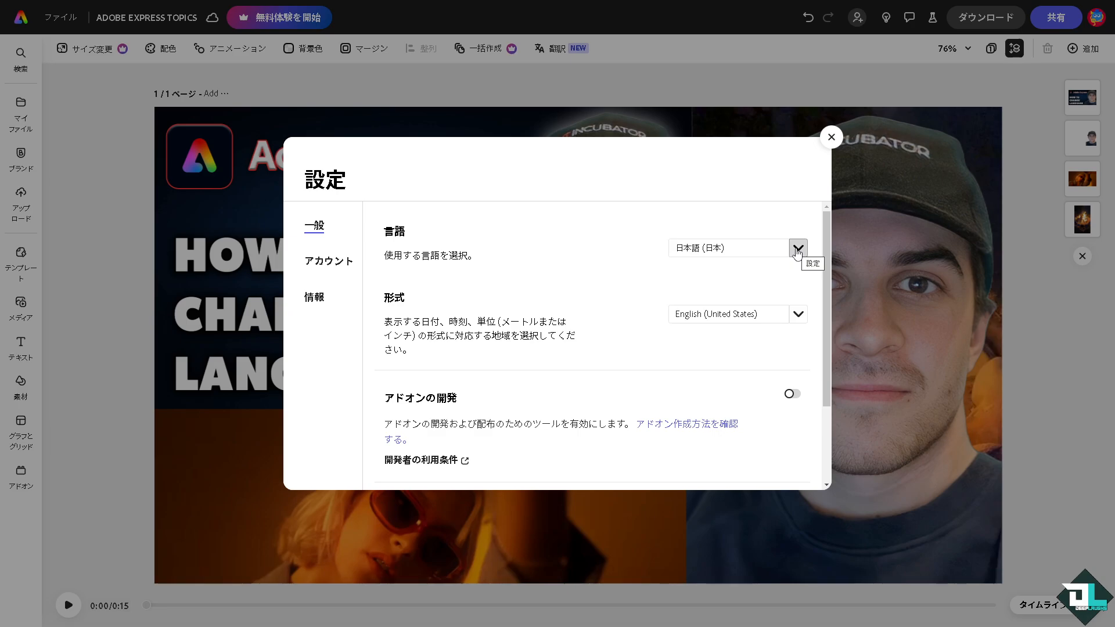
pyautogui.click(797, 248)
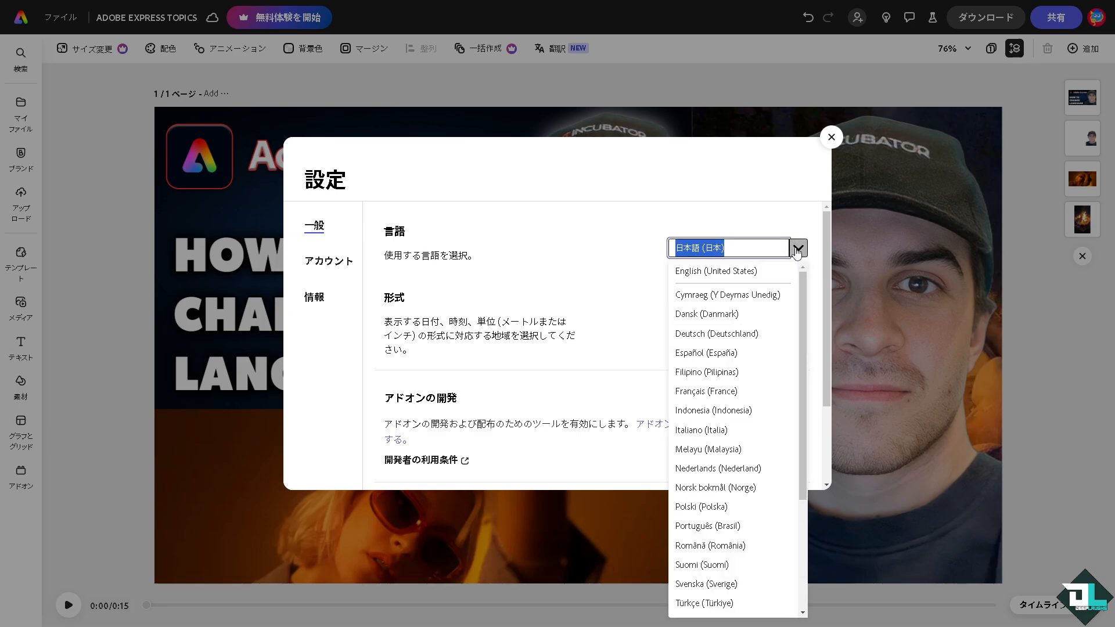
pyautogui.click(714, 271)
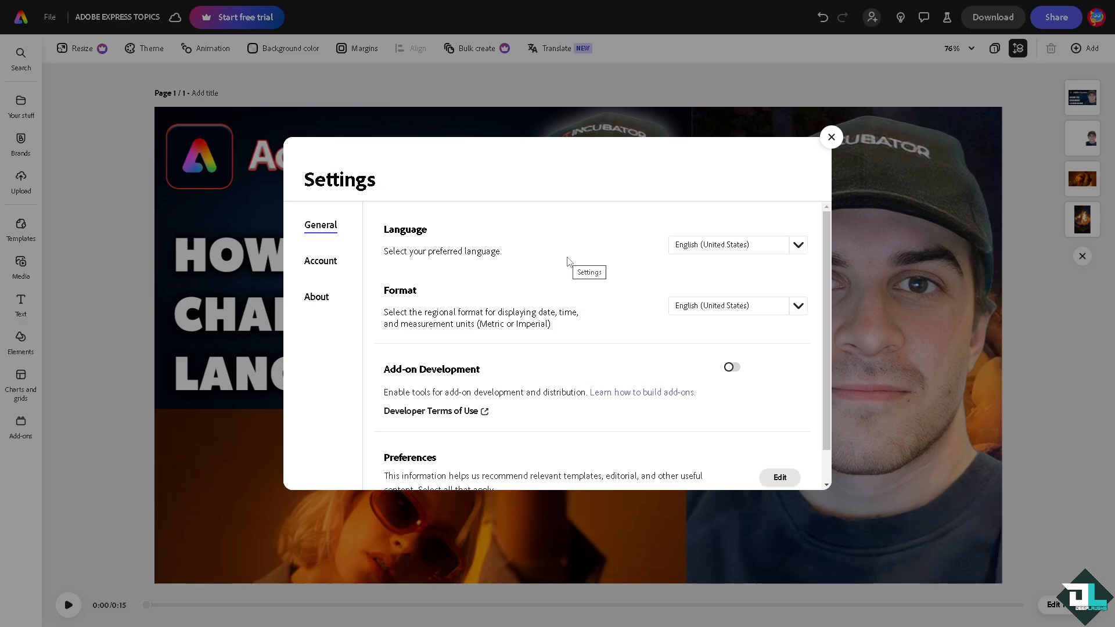
pyautogui.moveTo(595, 285)
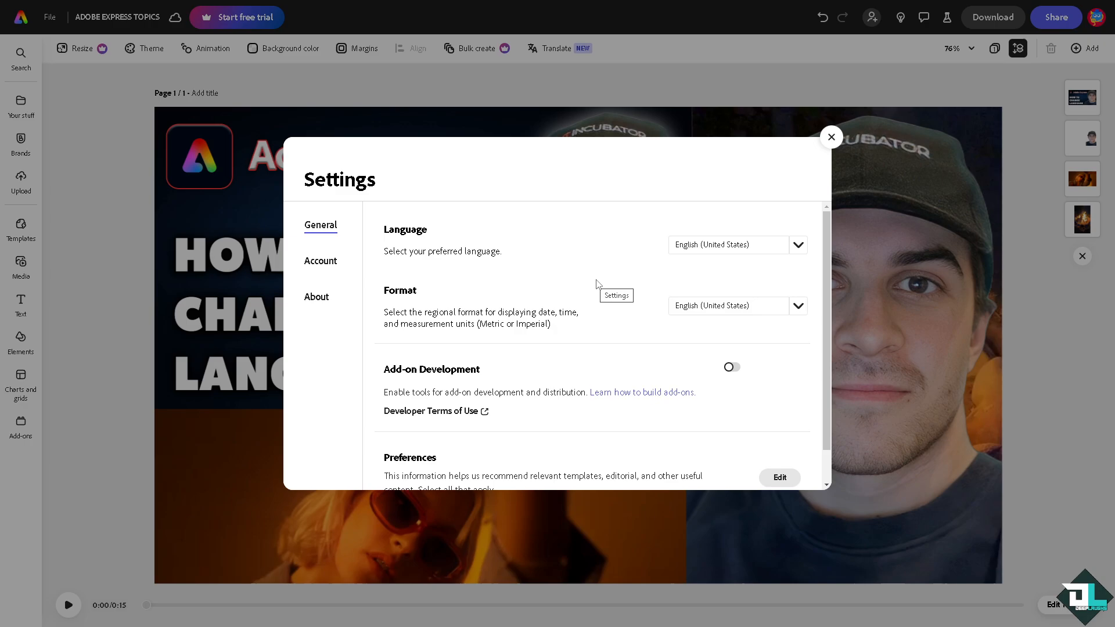
pyautogui.moveTo(831, 137)
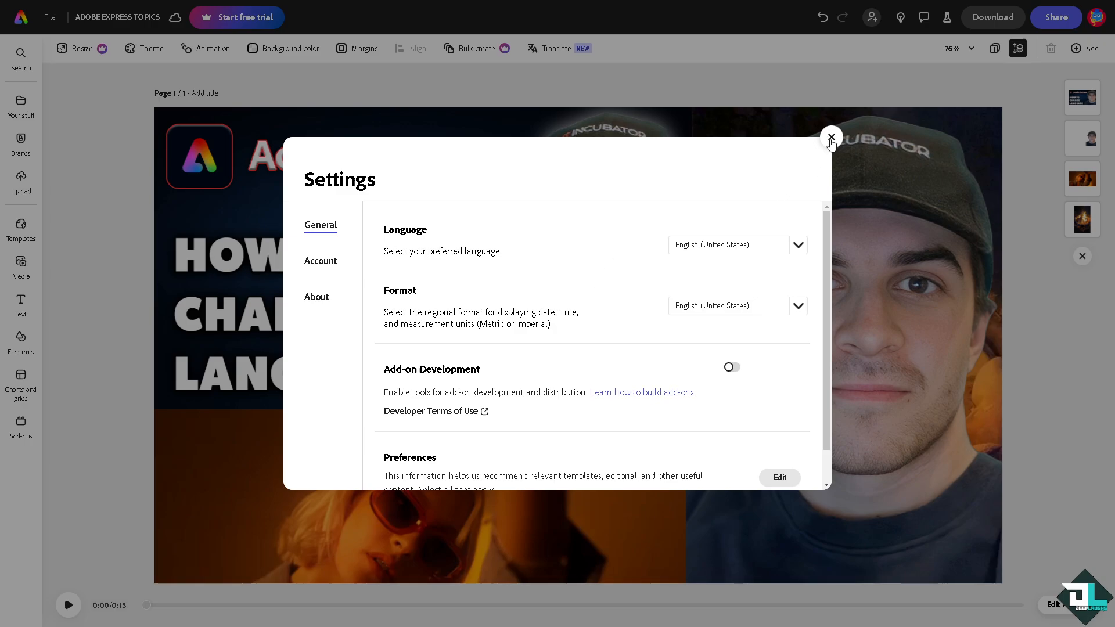
# Close the Settings dialog and go to the Contact Adobe support page.
pyautogui.click(830, 136)
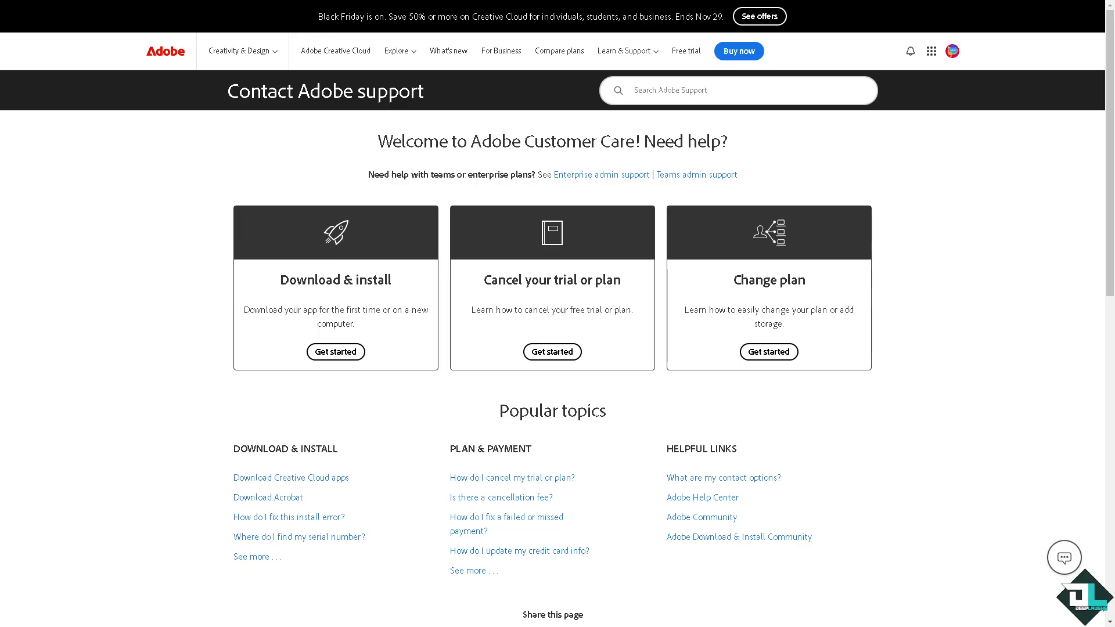
pyautogui.moveTo(241, 263)
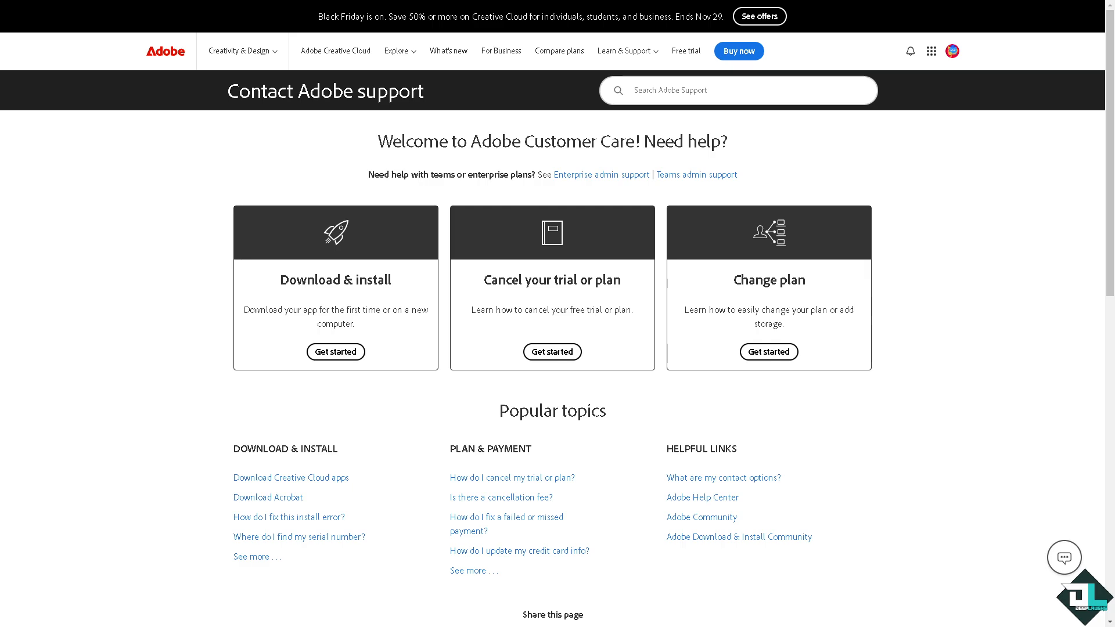
pyautogui.moveTo(376, 350)
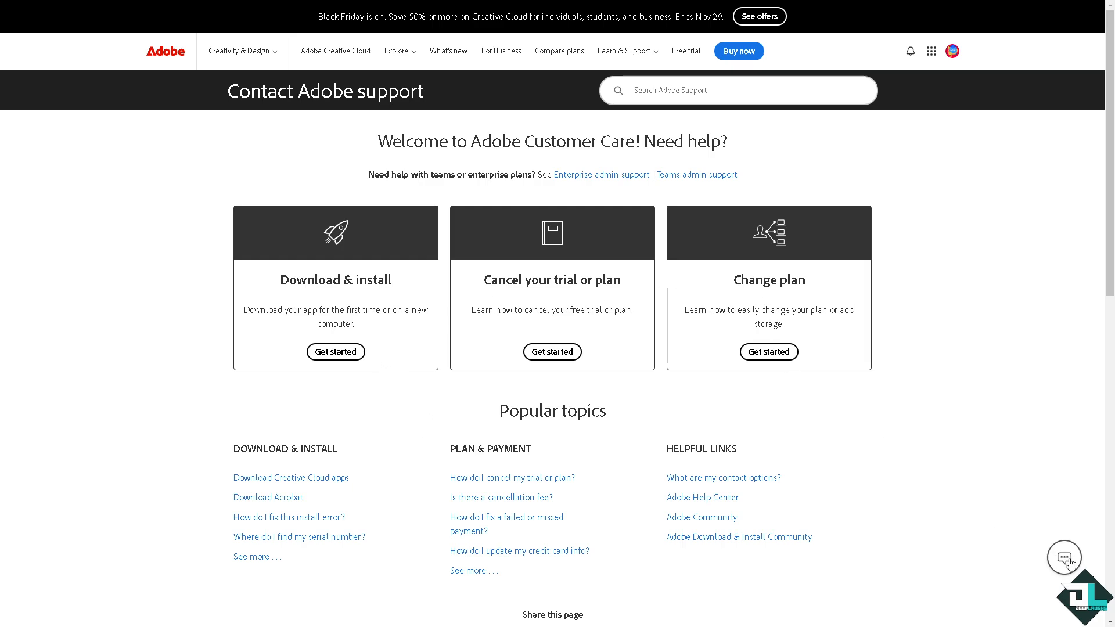
# Ask the Virtual Assistant chat how to change the language in Adobe Express.
pyautogui.click(1064, 557)
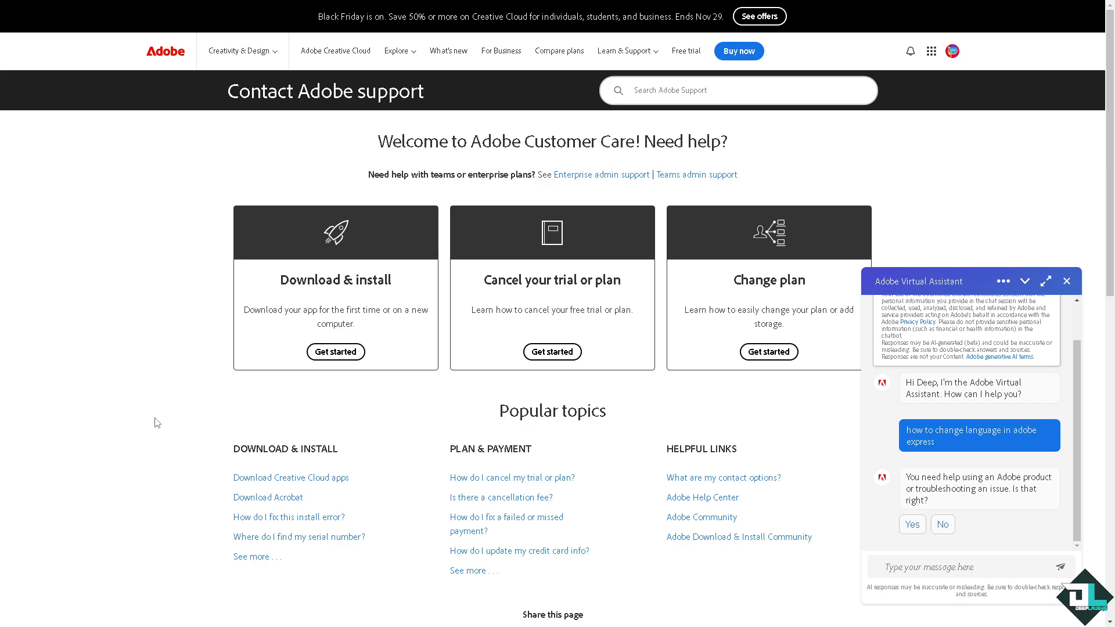
pyautogui.moveTo(497, 411)
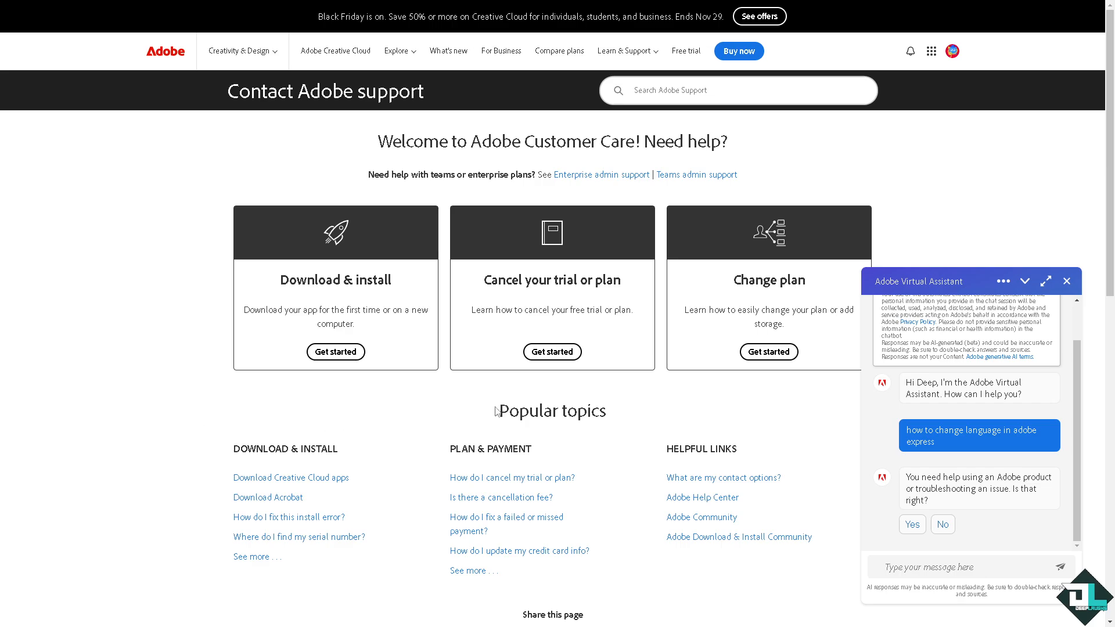